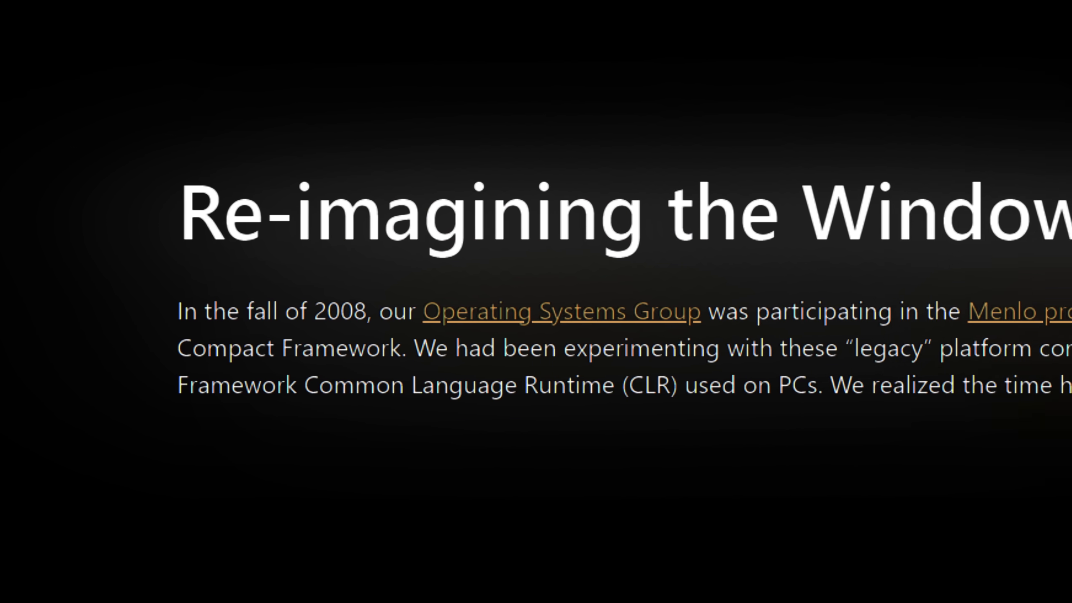
pyautogui.hscroll(3)
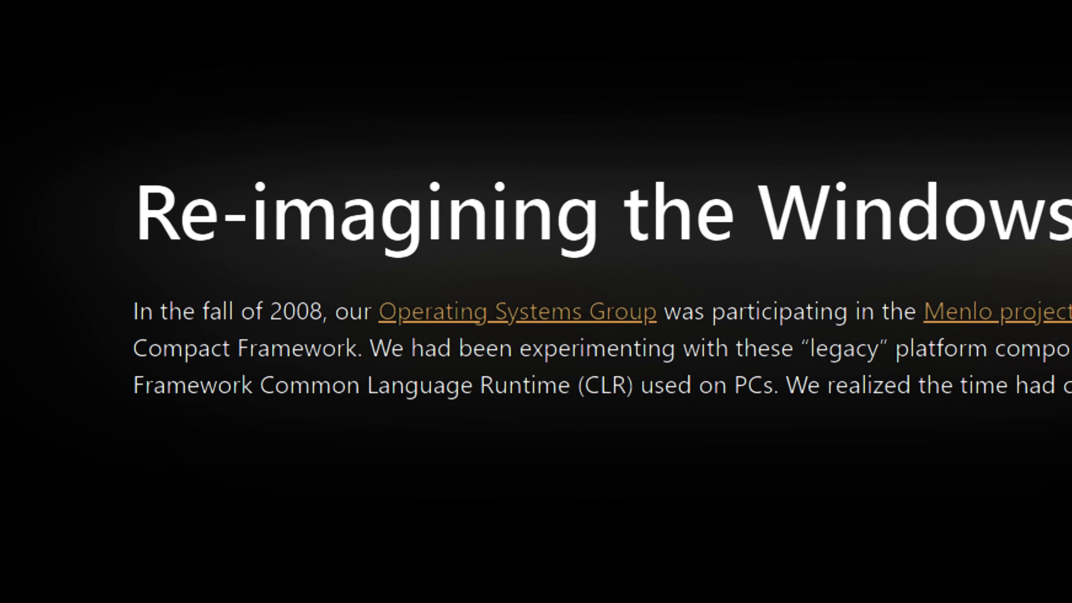
pyautogui.hscroll(3)
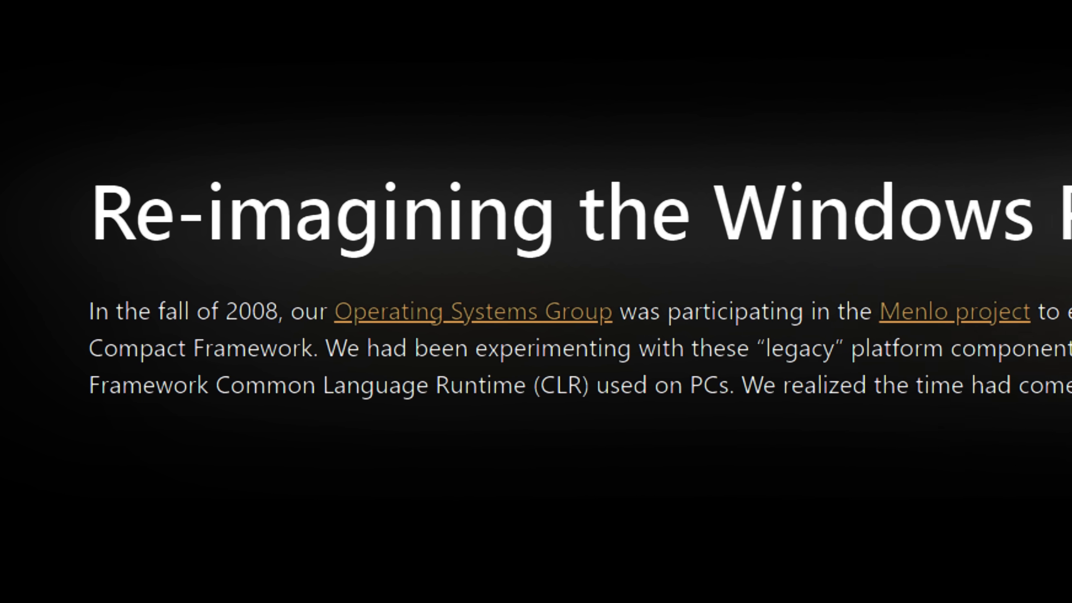